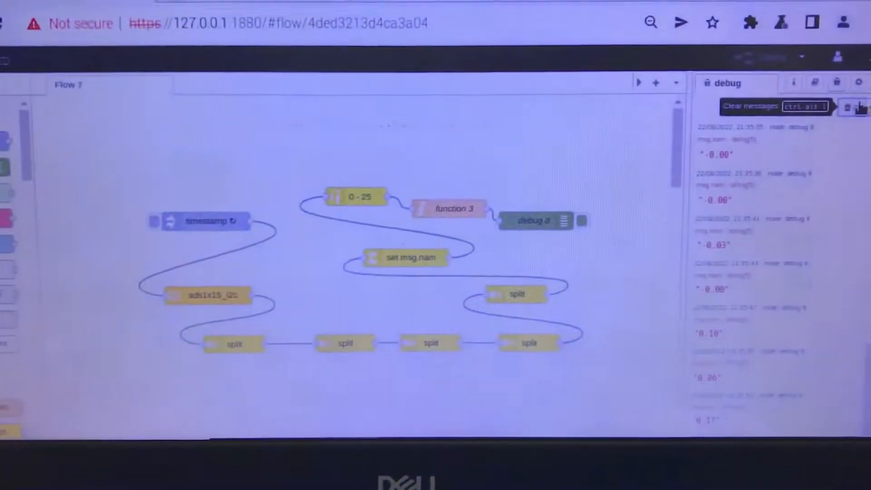
Step: Install the node-red-contrib-ads1x15_i2c package from the palette manager's Install tab
{"action": "left_click", "coordinate": [827, 106]}
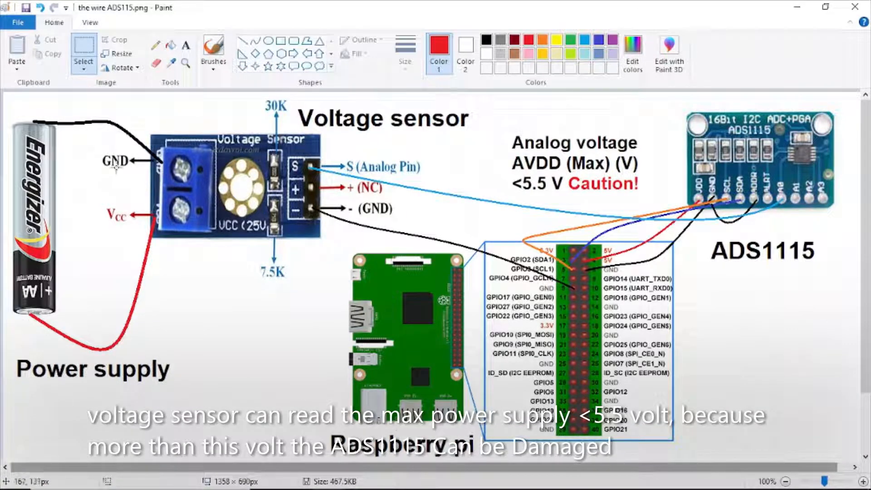
{"action": "mouse_move", "coordinate": [344, 114]}
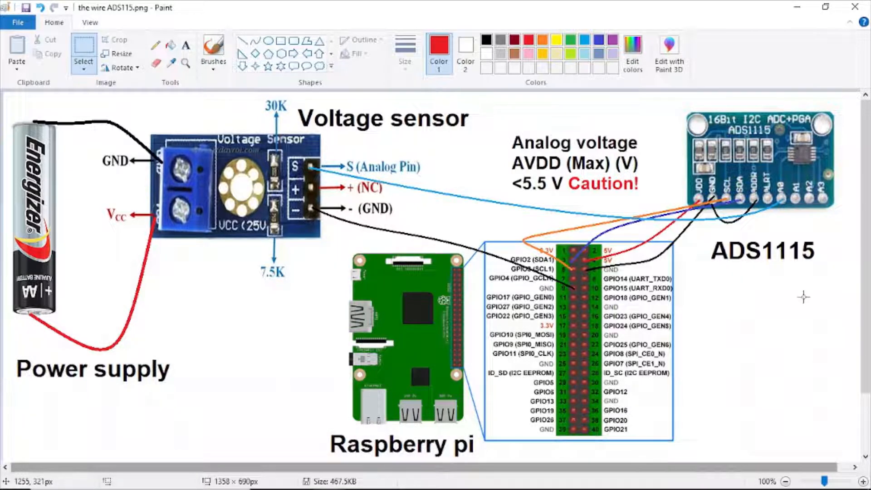
{"action": "mouse_move", "coordinate": [612, 153]}
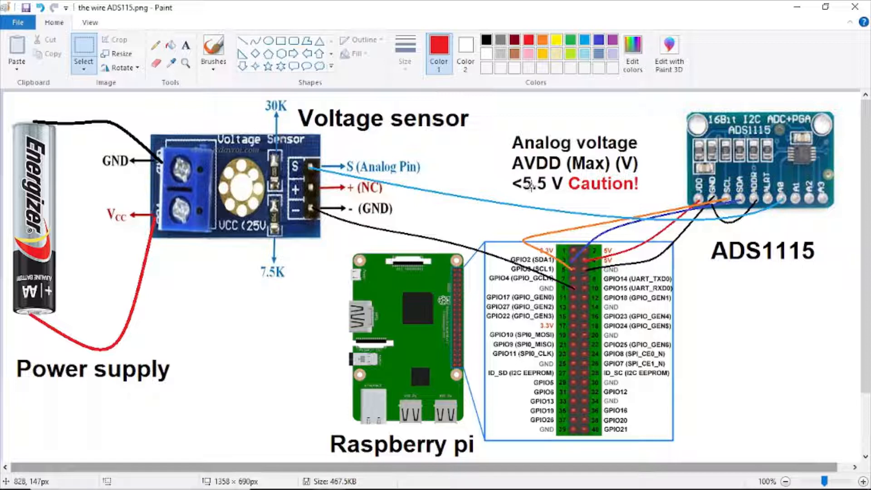
{"action": "mouse_move", "coordinate": [566, 195]}
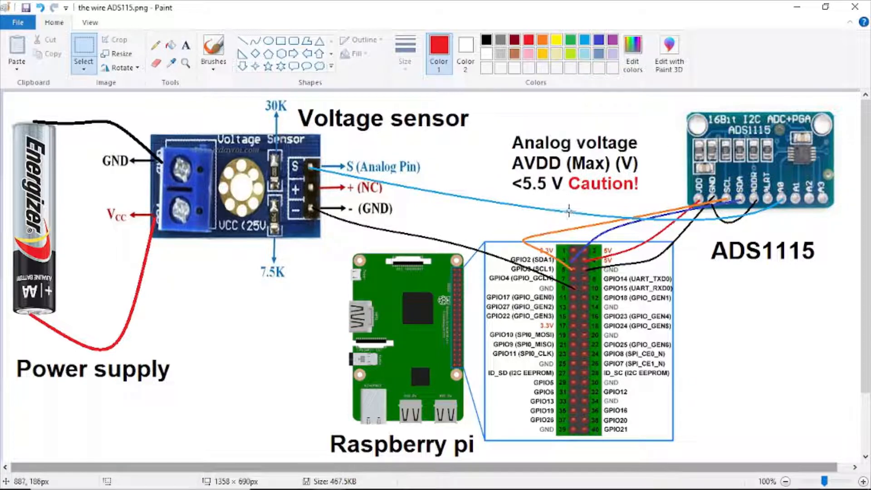
{"action": "mouse_move", "coordinate": [770, 269]}
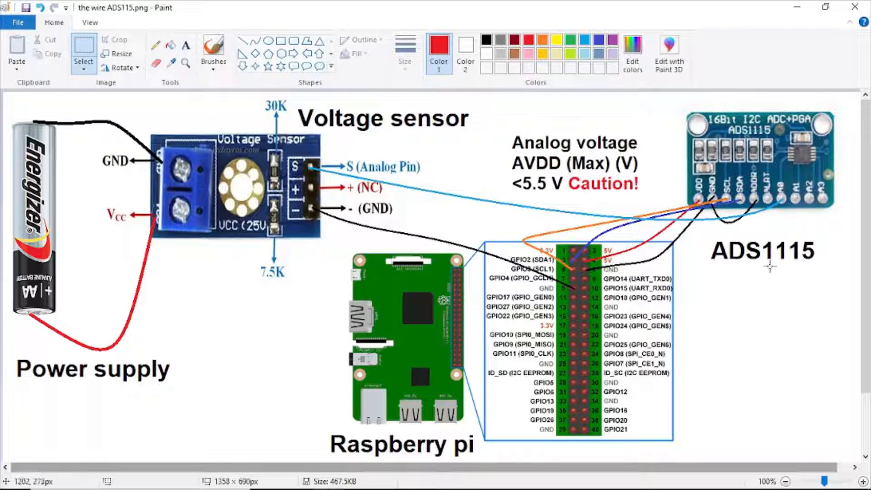
{"action": "mouse_move", "coordinate": [815, 272]}
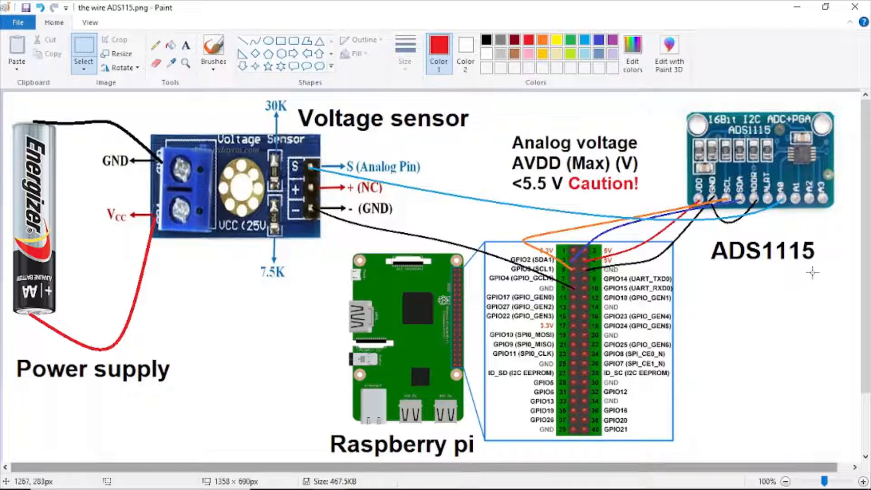
{"action": "mouse_move", "coordinate": [589, 419]}
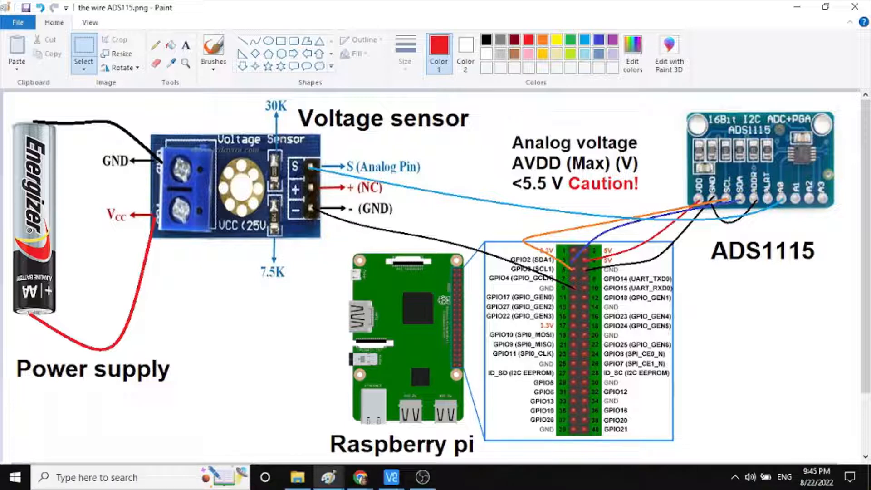
{"action": "mouse_move", "coordinate": [481, 472]}
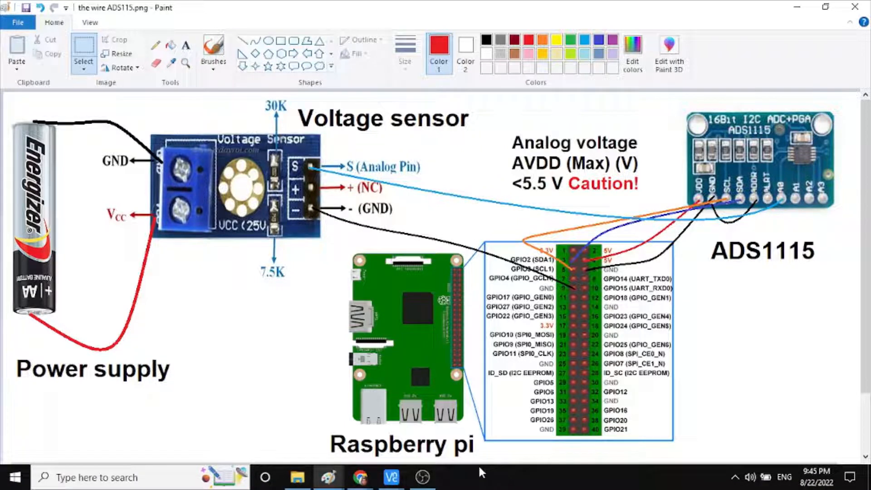
{"action": "left_click", "coordinate": [391, 477]}
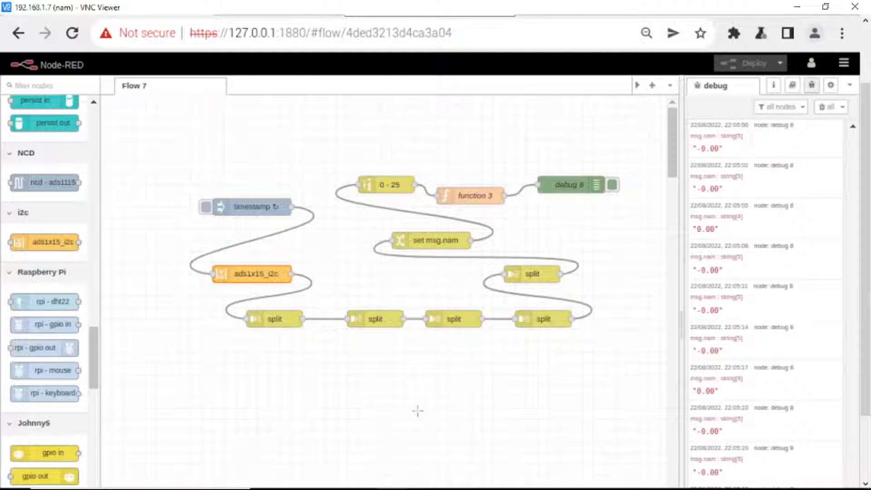
{"action": "mouse_move", "coordinate": [256, 278]}
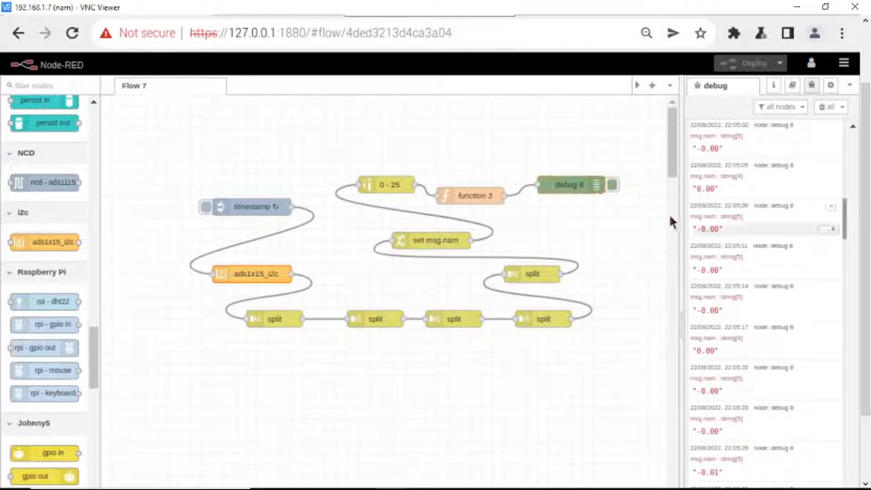
{"action": "left_click", "coordinate": [844, 63]}
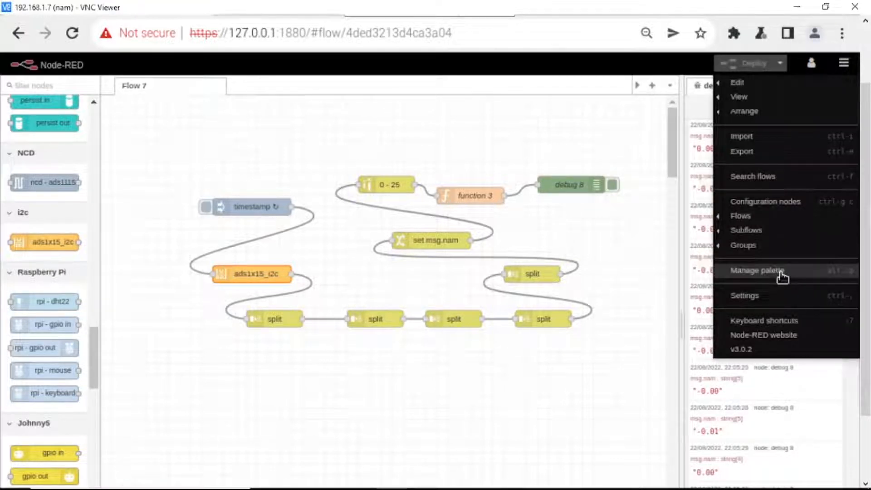
{"action": "left_click", "coordinate": [758, 271]}
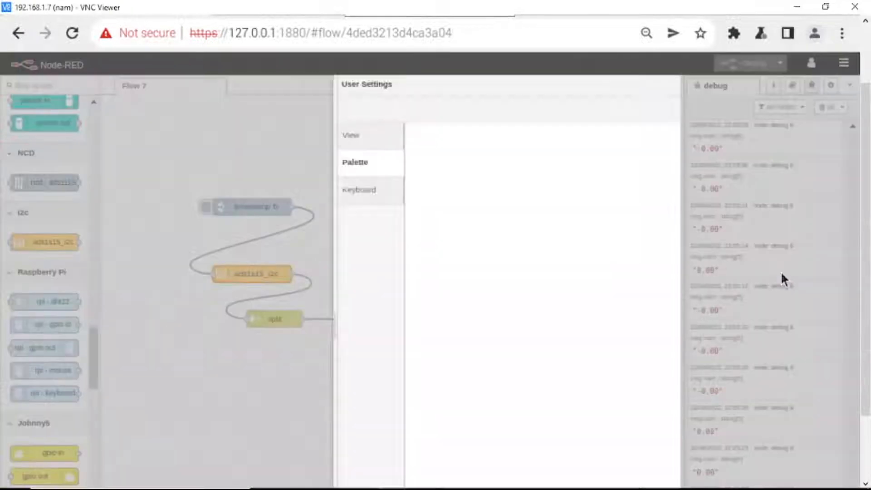
{"action": "left_click", "coordinate": [355, 162]}
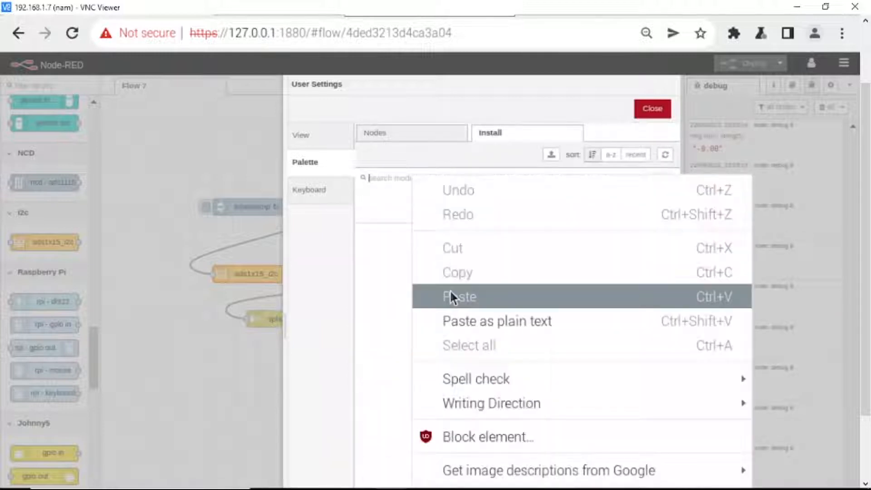
{"action": "left_click", "coordinate": [458, 297]}
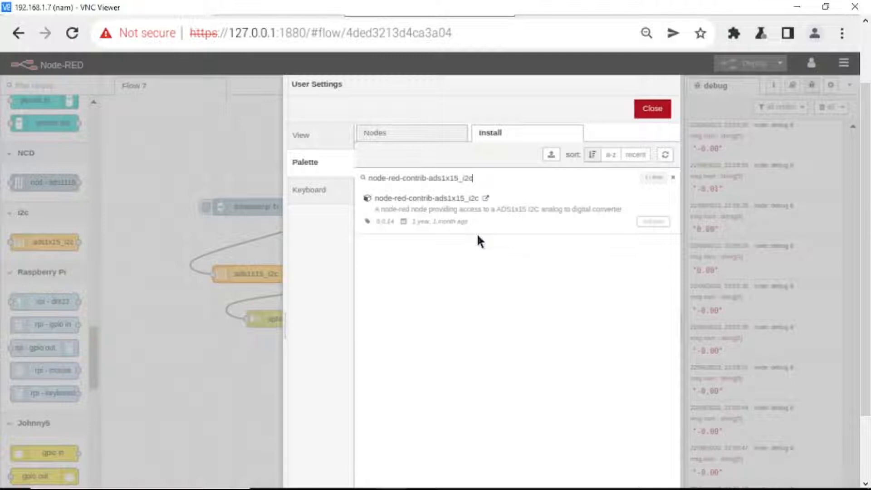
{"action": "mouse_move", "coordinate": [653, 240]}
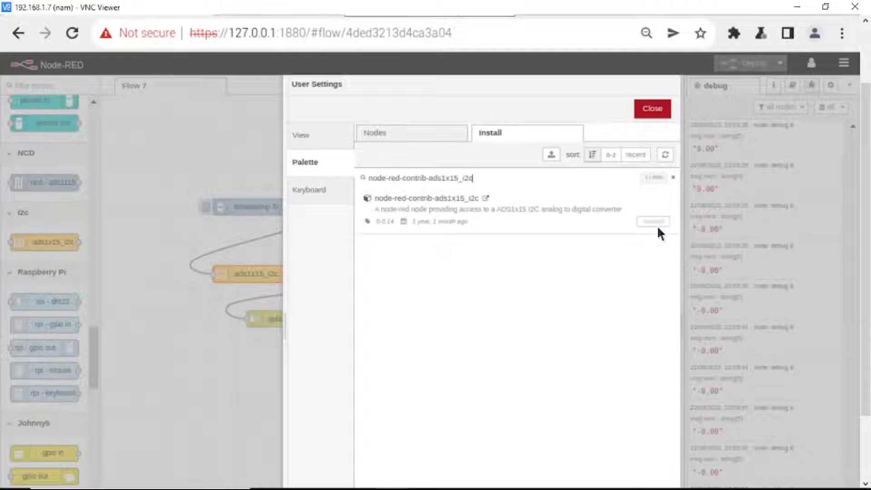
{"action": "left_click", "coordinate": [651, 108]}
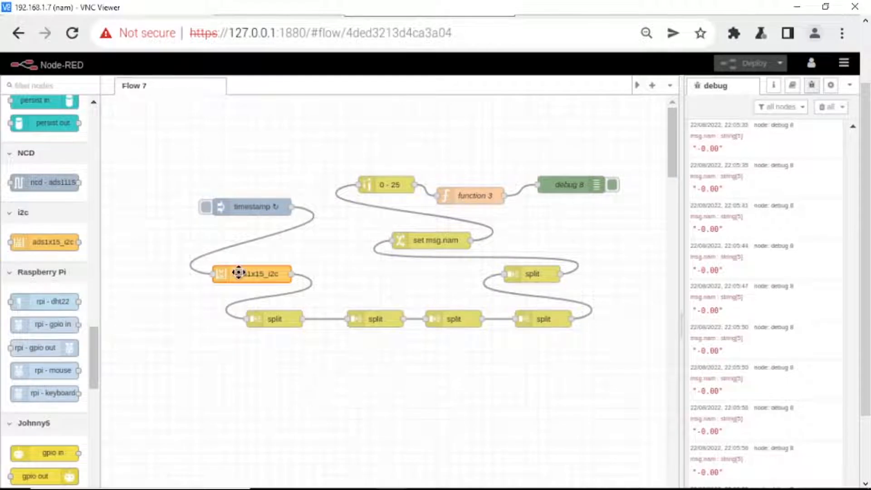
Step: Configure the ads1x15_i2c node: ads1115 chipset, address 0x48, single-ended input, 2.048v gain
{"action": "double_click", "coordinate": [250, 273]}
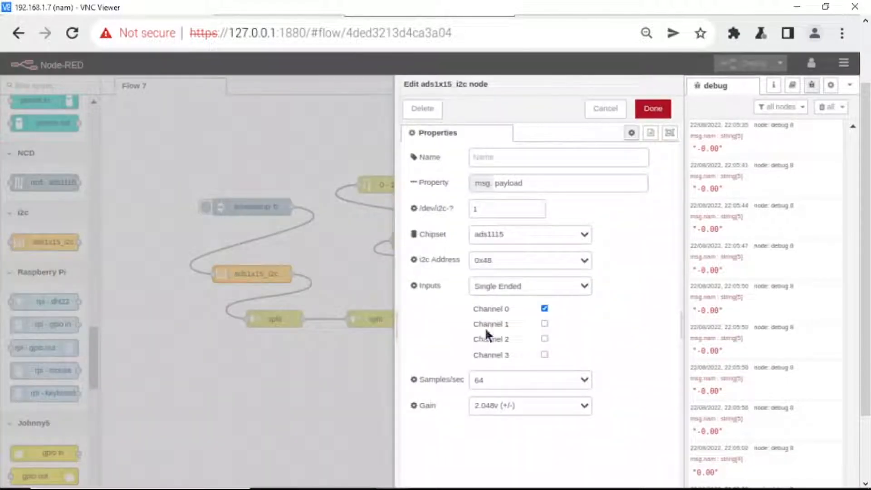
{"action": "left_click", "coordinate": [528, 234]}
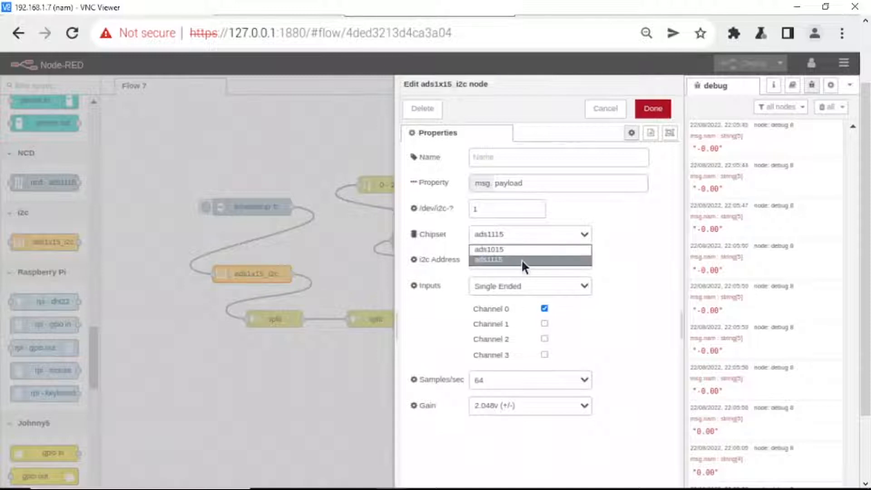
{"action": "left_click", "coordinate": [487, 259]}
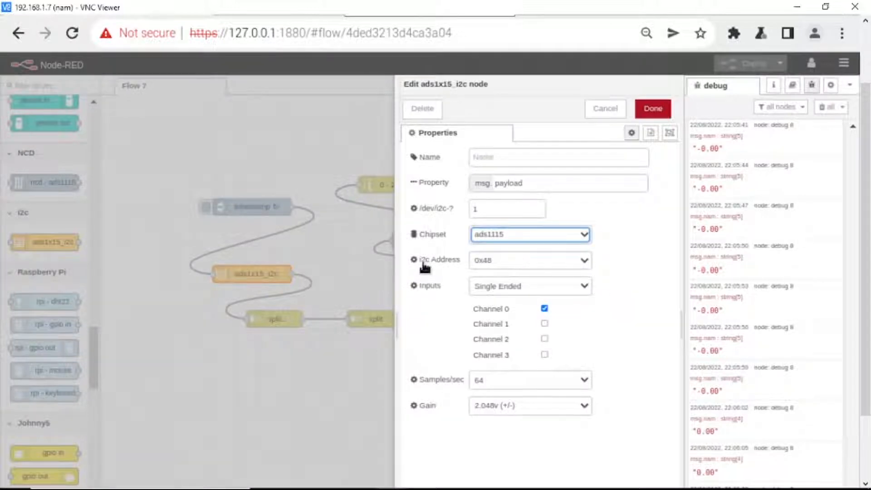
{"action": "left_click", "coordinate": [529, 260]}
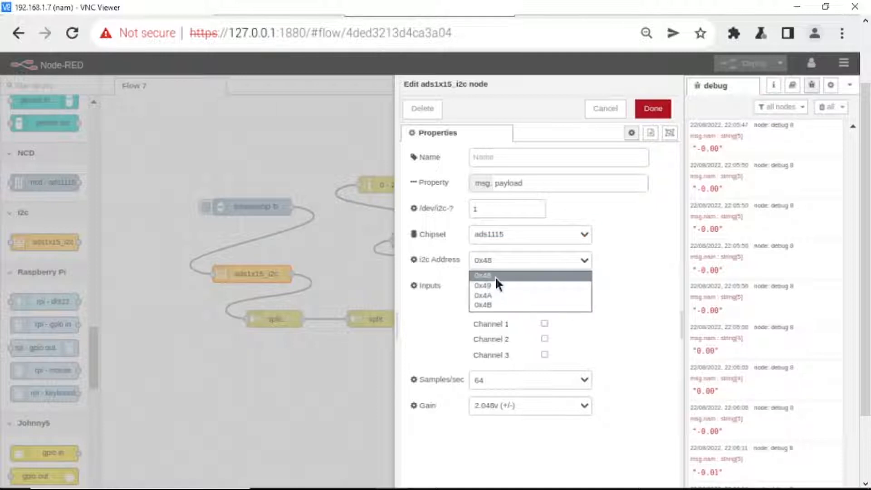
{"action": "left_click", "coordinate": [483, 275]}
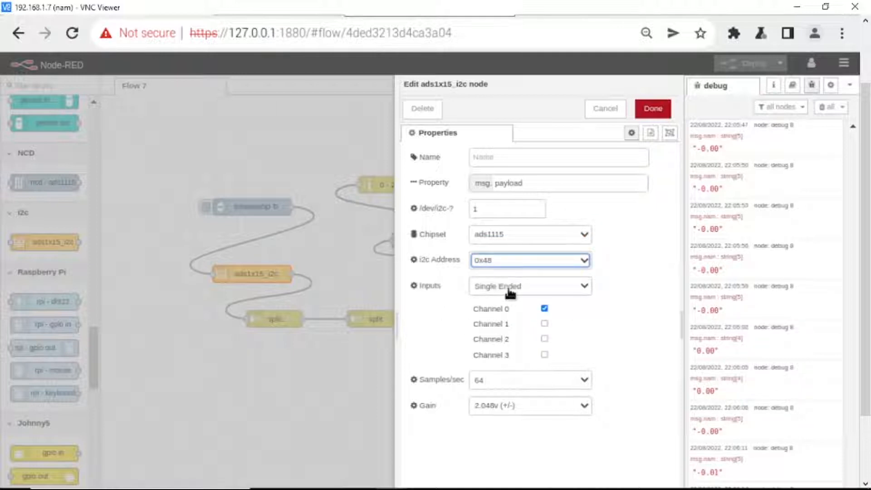
{"action": "left_click", "coordinate": [529, 286]}
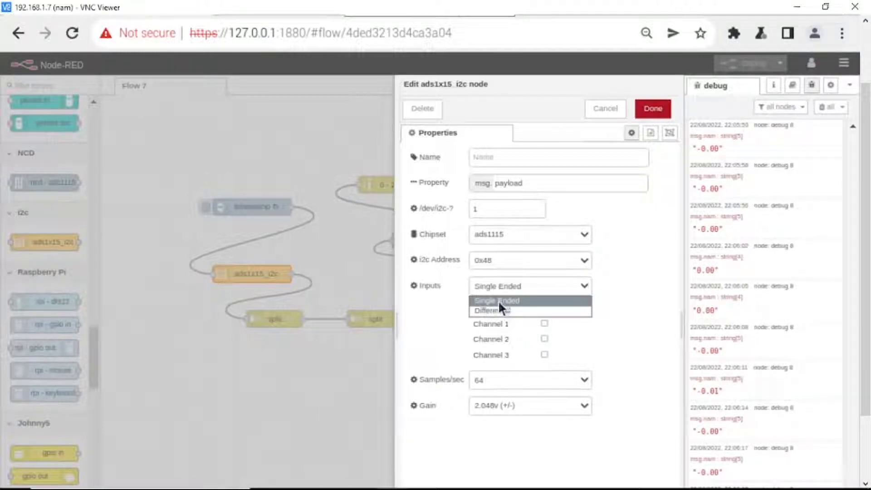
{"action": "left_click", "coordinate": [496, 301]}
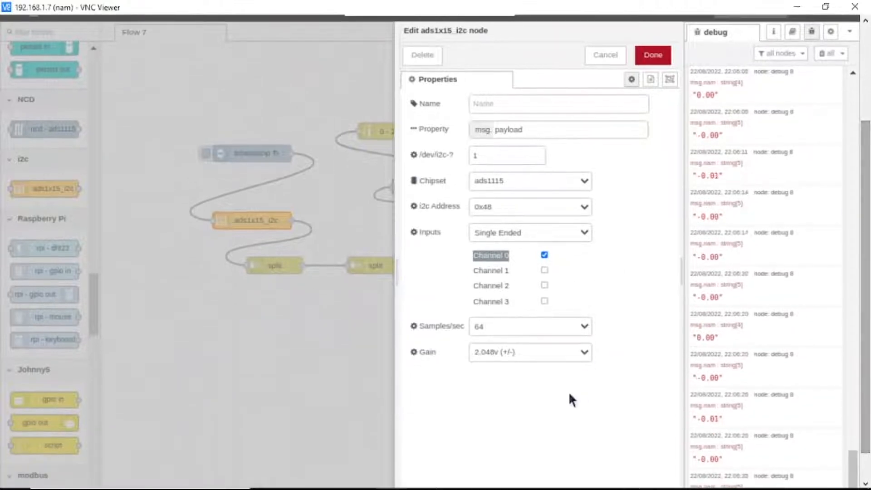
{"action": "left_click", "coordinate": [530, 352]}
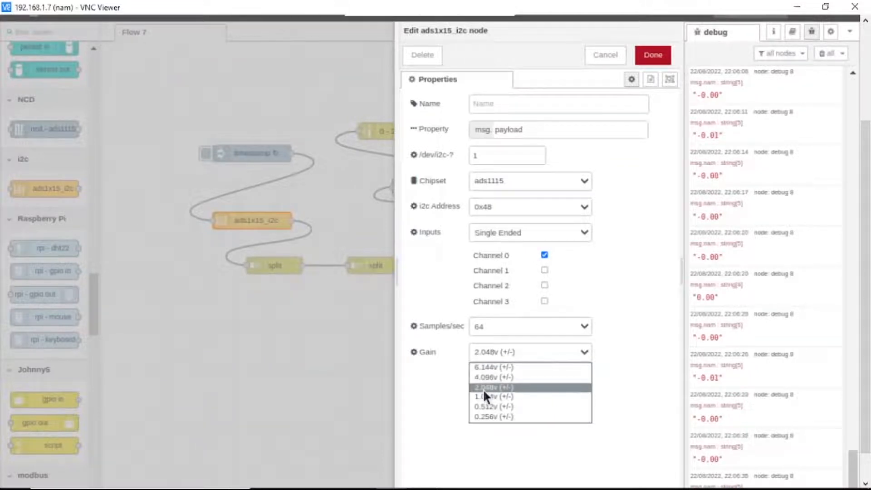
{"action": "left_click", "coordinate": [493, 387]}
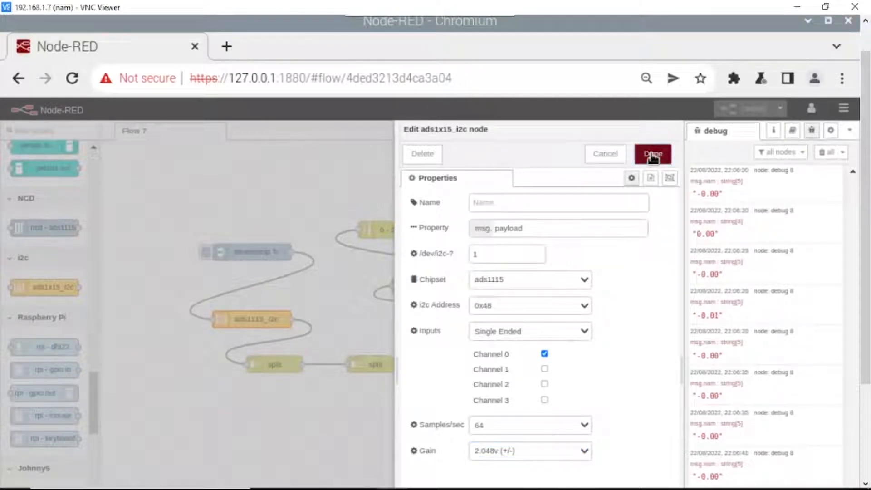
Step: Save the ADS1115 node settings and confirm the range node scales msg.nam 0–5 to 0–25
{"action": "left_click", "coordinate": [653, 154]}
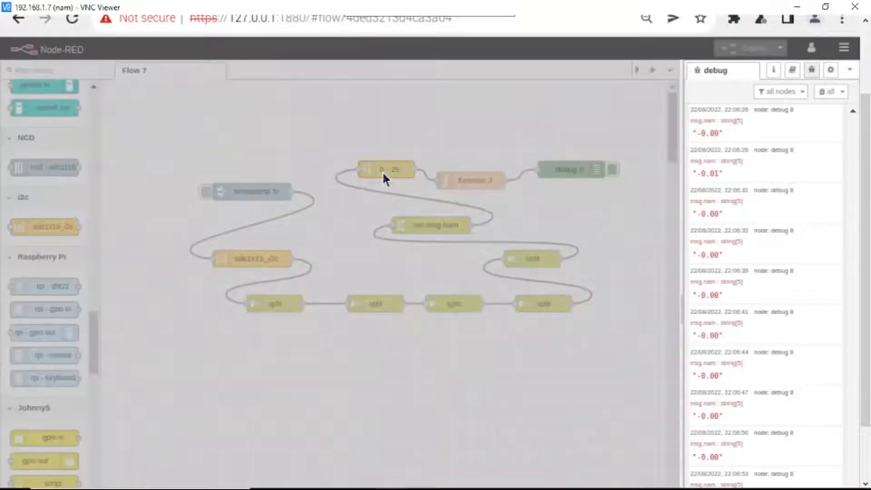
{"action": "double_click", "coordinate": [385, 169]}
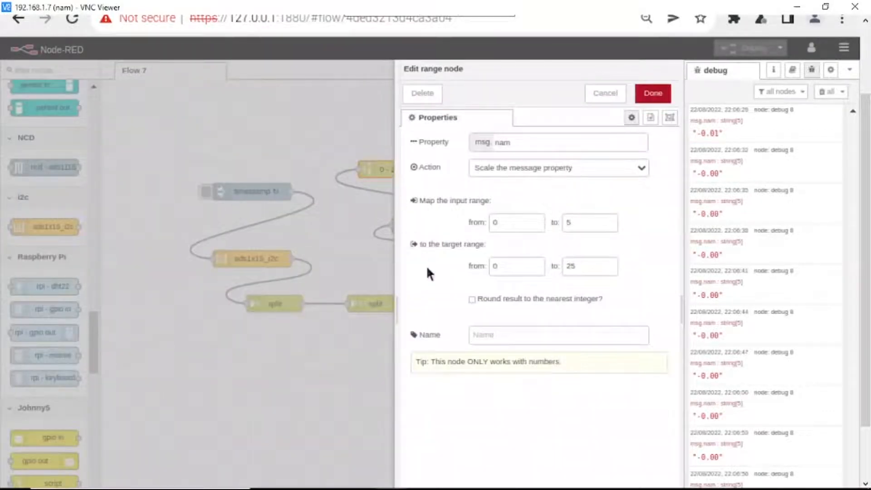
{"action": "left_click", "coordinate": [516, 223]}
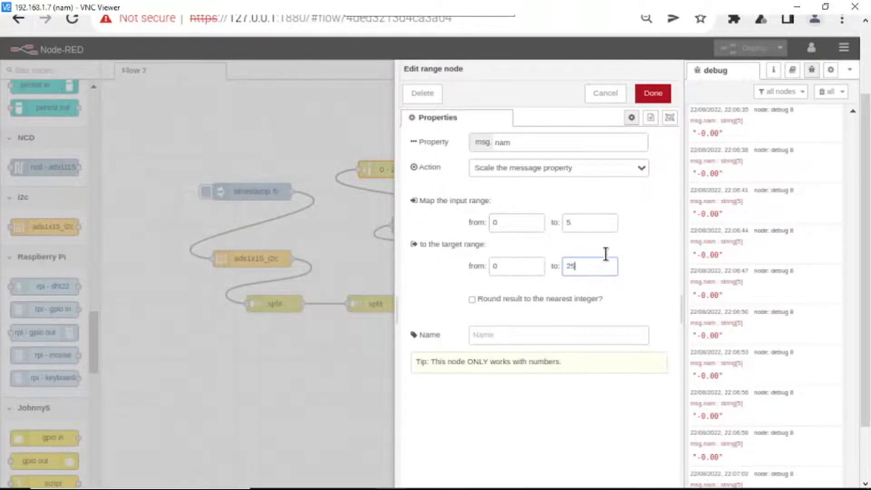
{"action": "left_click", "coordinate": [653, 93]}
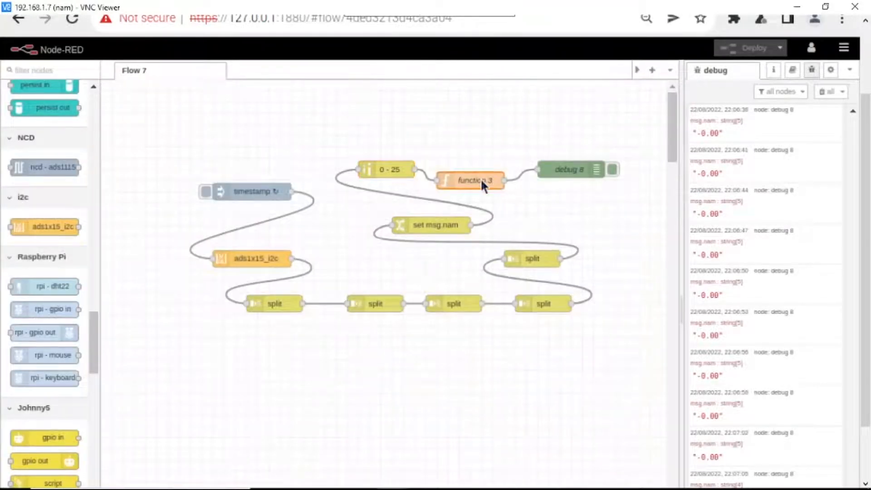
Step: Confirm function 3 rounds msg.nam with toFixed(2), deploy, and clear the debug messages
{"action": "double_click", "coordinate": [470, 179]}
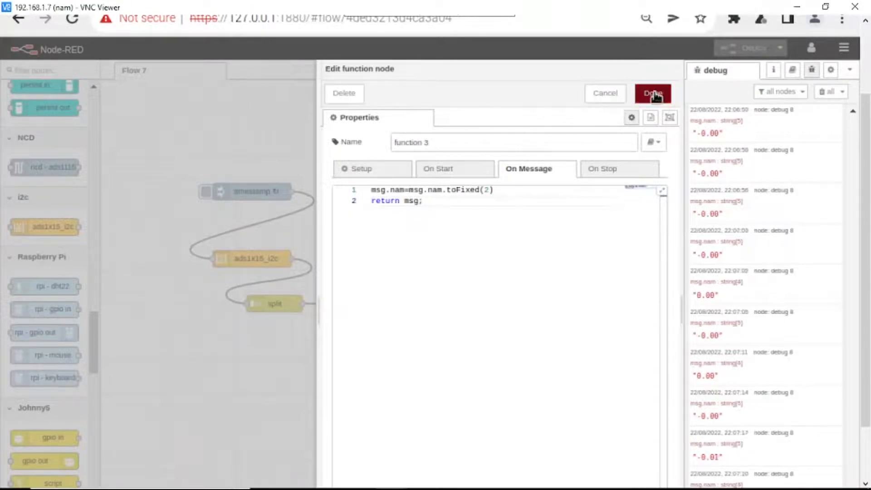
{"action": "left_click", "coordinate": [653, 92]}
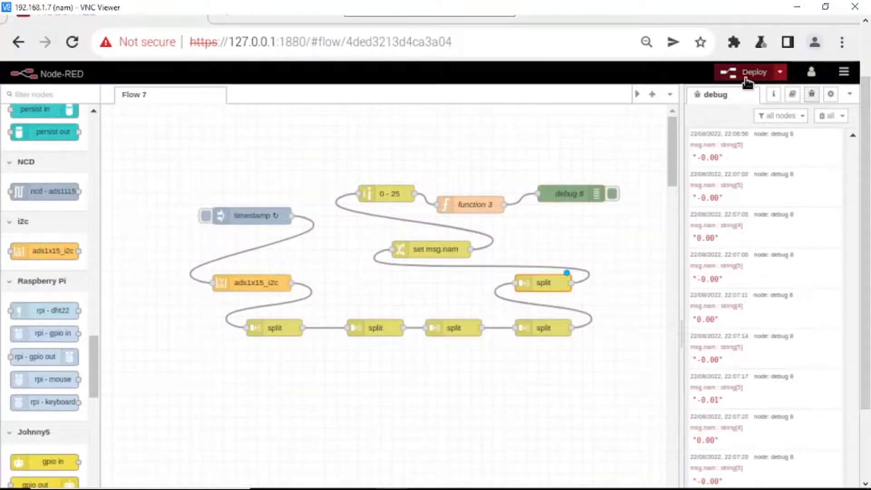
{"action": "left_click", "coordinate": [753, 72]}
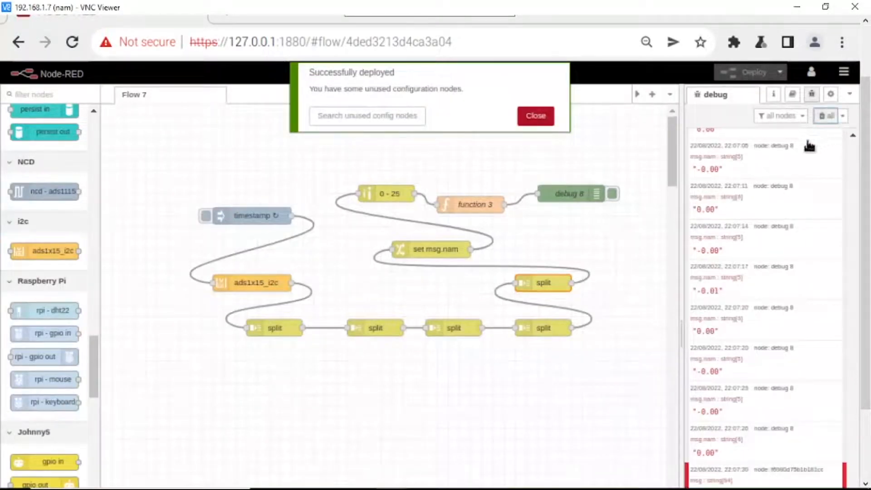
{"action": "left_click", "coordinate": [811, 116]}
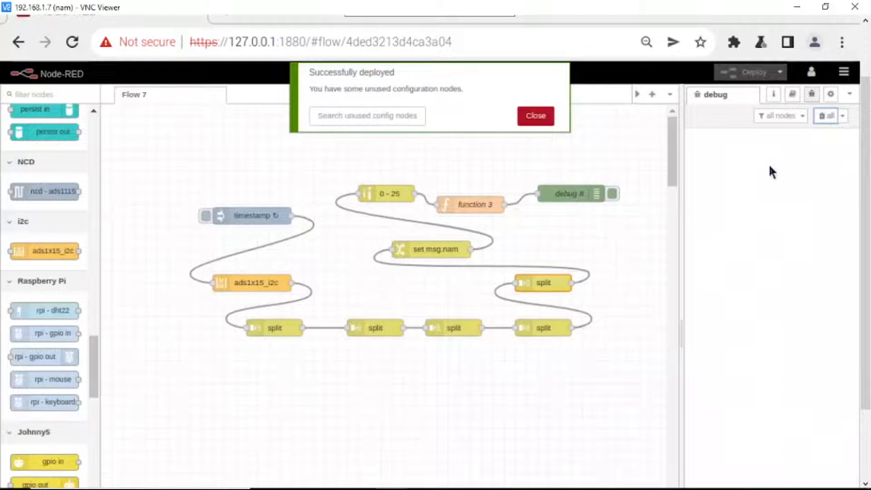